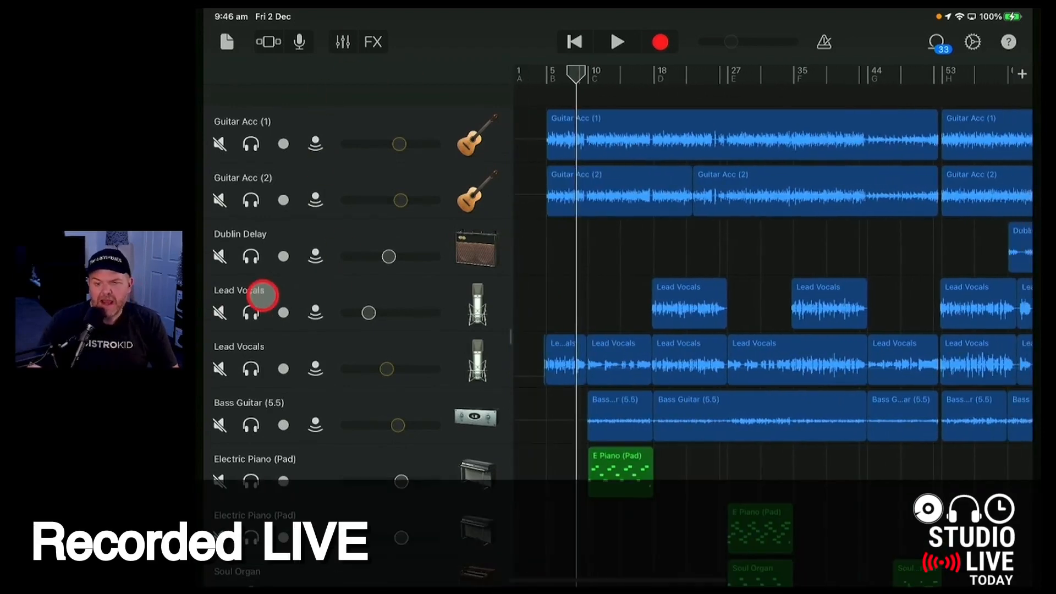
# Select the second Lead Vocals track as the one to edit.
pyautogui.click(250, 367)
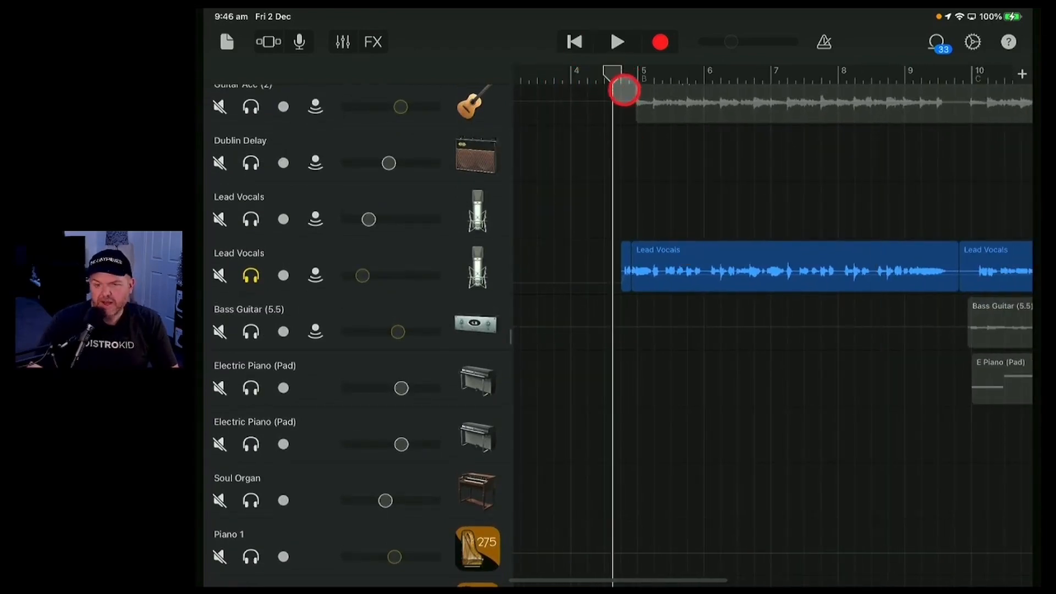
# Audition the opening vocal phrase with Play/Stop, leaving the playhead at bar 7, beat 2.
pyautogui.click(617, 41)
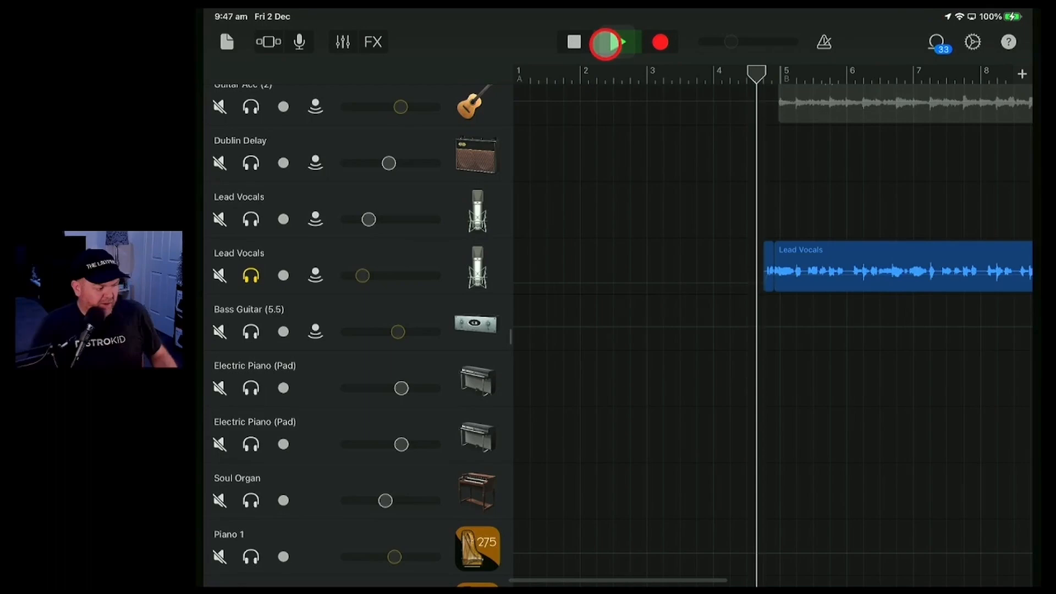
pyautogui.click(612, 42)
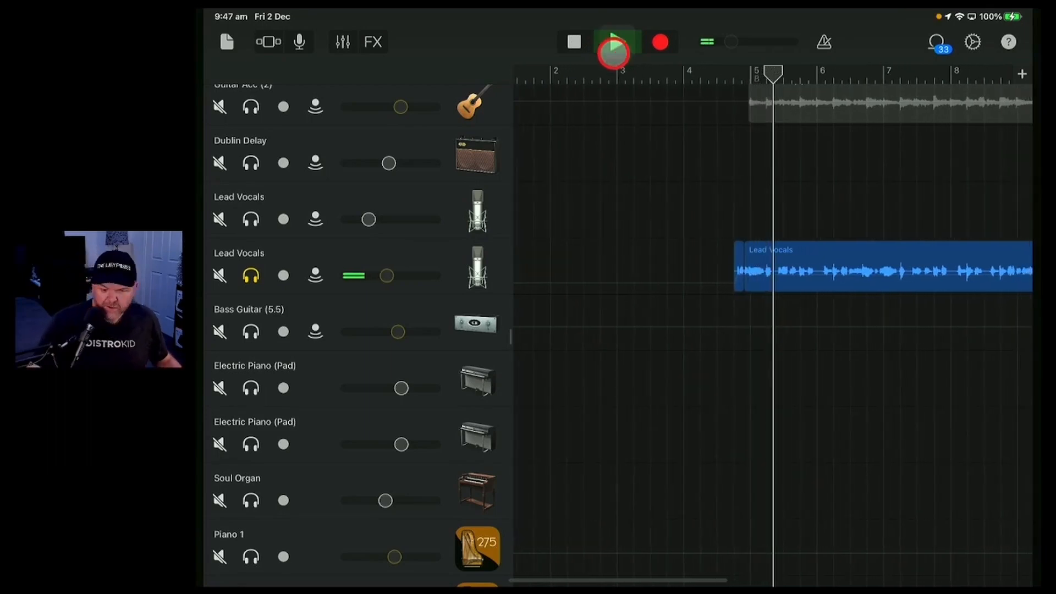
pyautogui.click(613, 42)
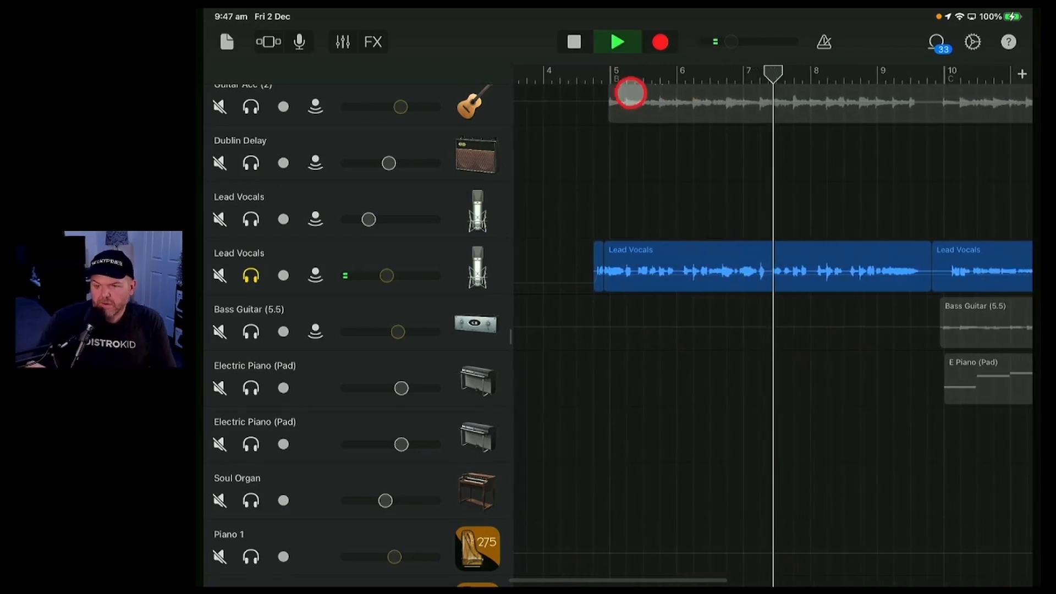
pyautogui.click(616, 42)
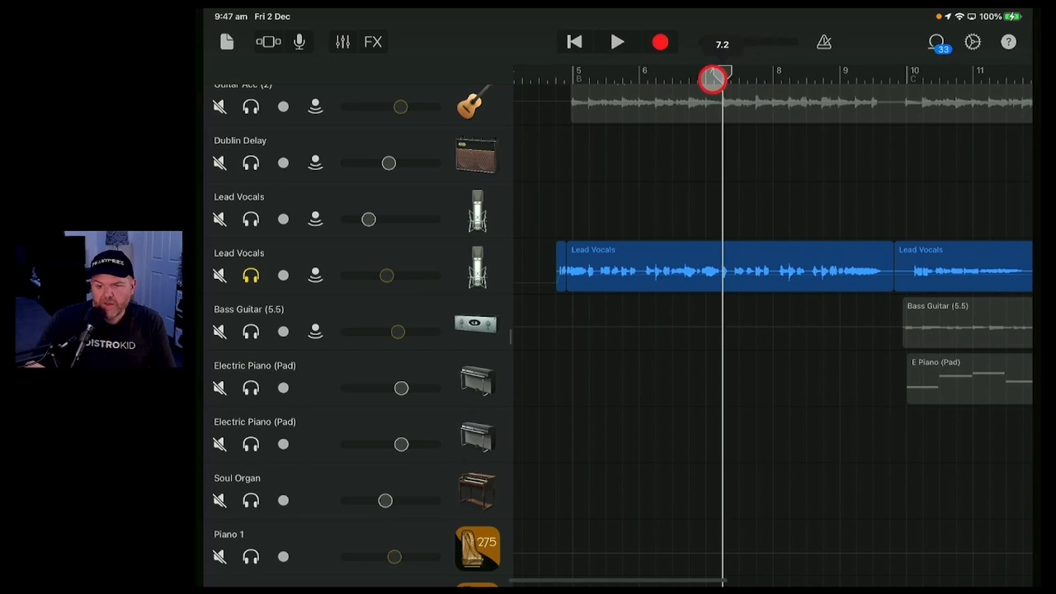
# Park the playhead at bar 7, beat 2, at the end of the first vocal region.
pyautogui.click(616, 42)
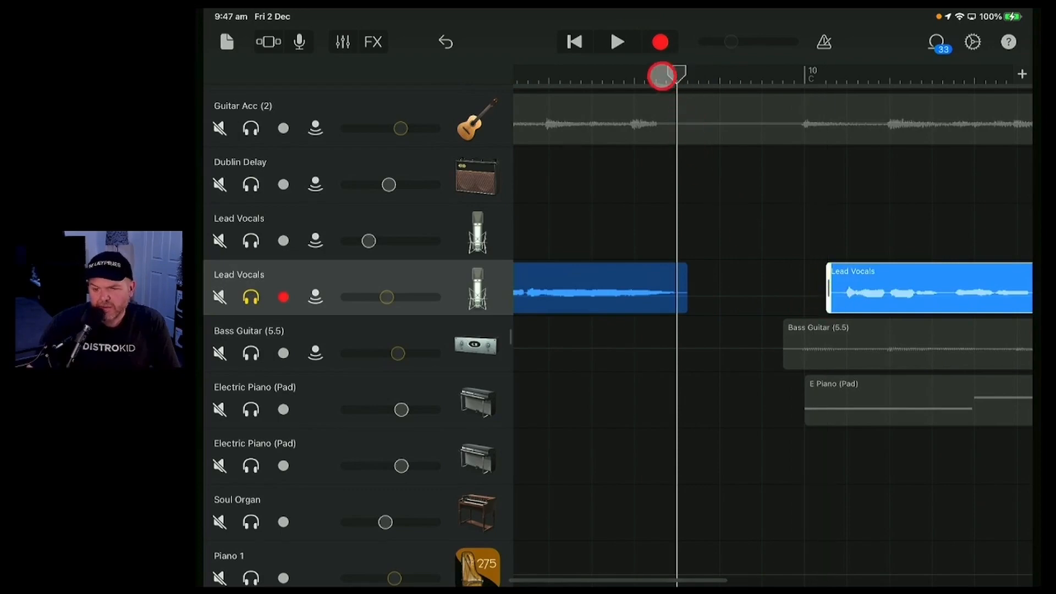
# Play back the trimmed vocal around bars 9-10 twice, stopping with the playhead at bar 10, beat 1.
pyautogui.click(616, 42)
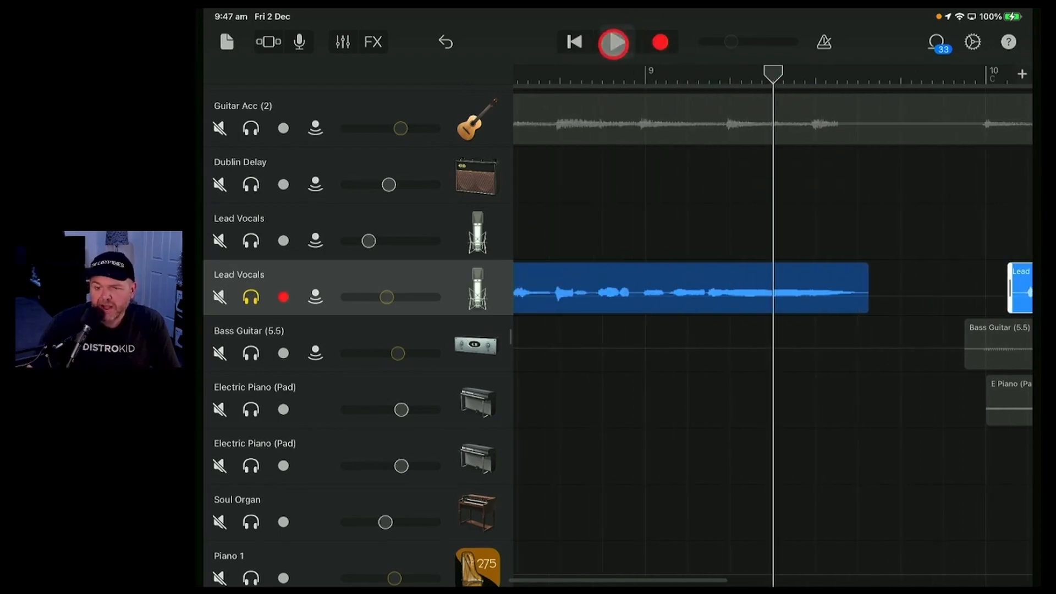
pyautogui.click(612, 41)
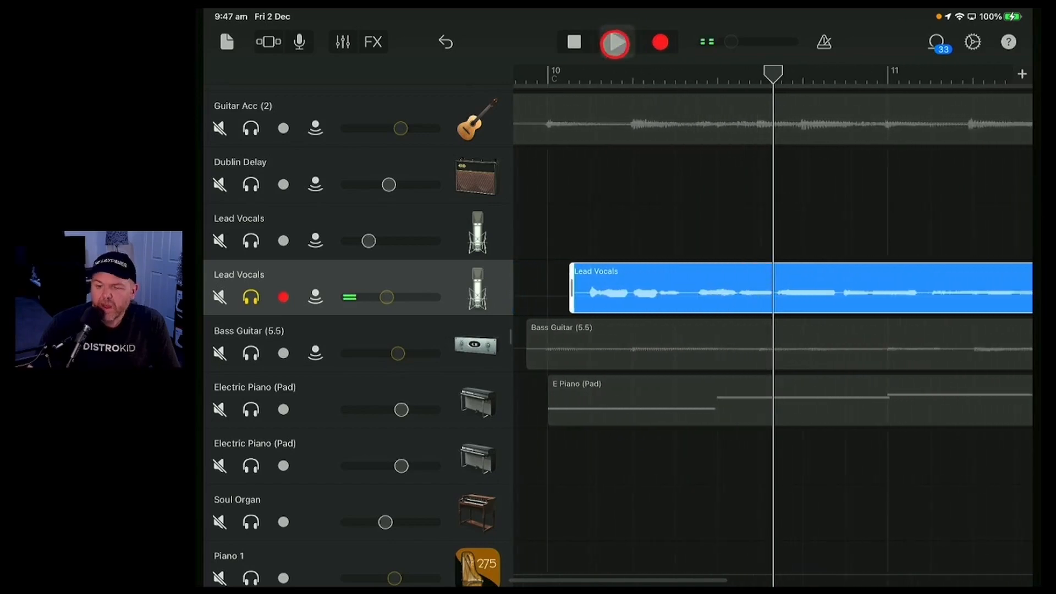
pyautogui.click(614, 42)
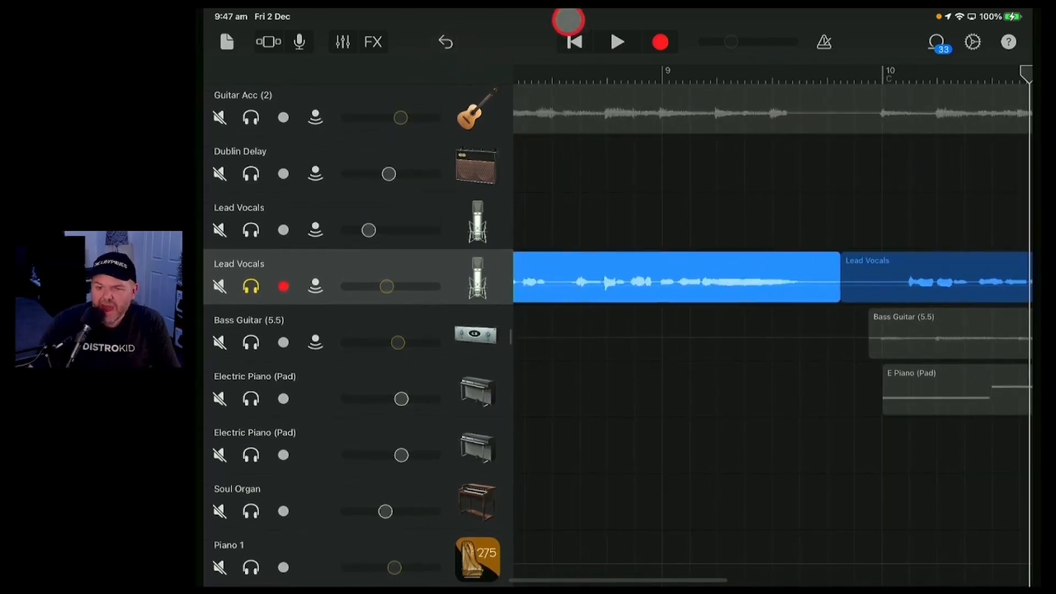
pyautogui.click(616, 42)
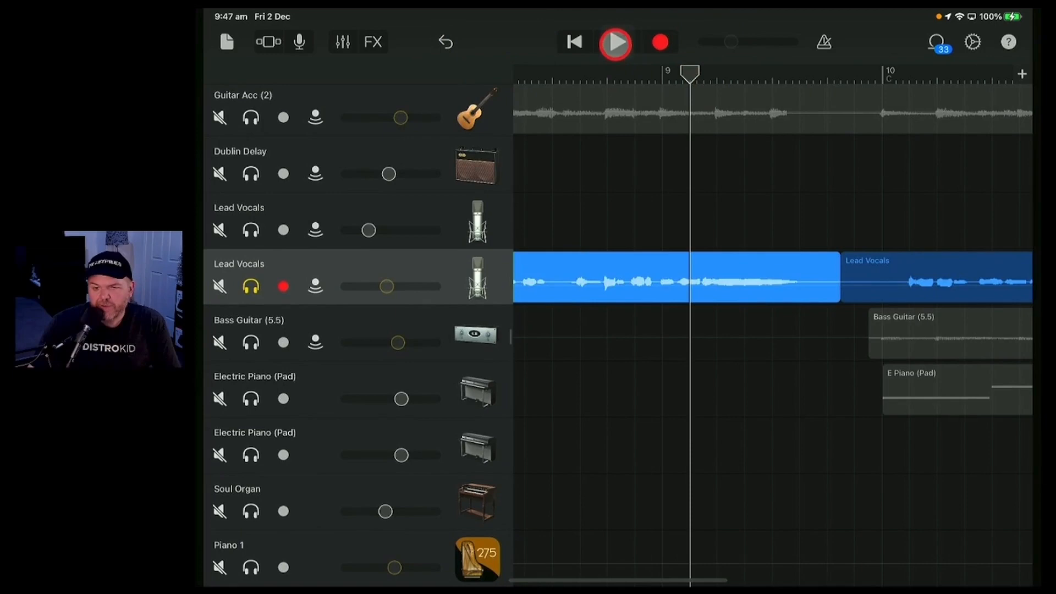
pyautogui.click(614, 43)
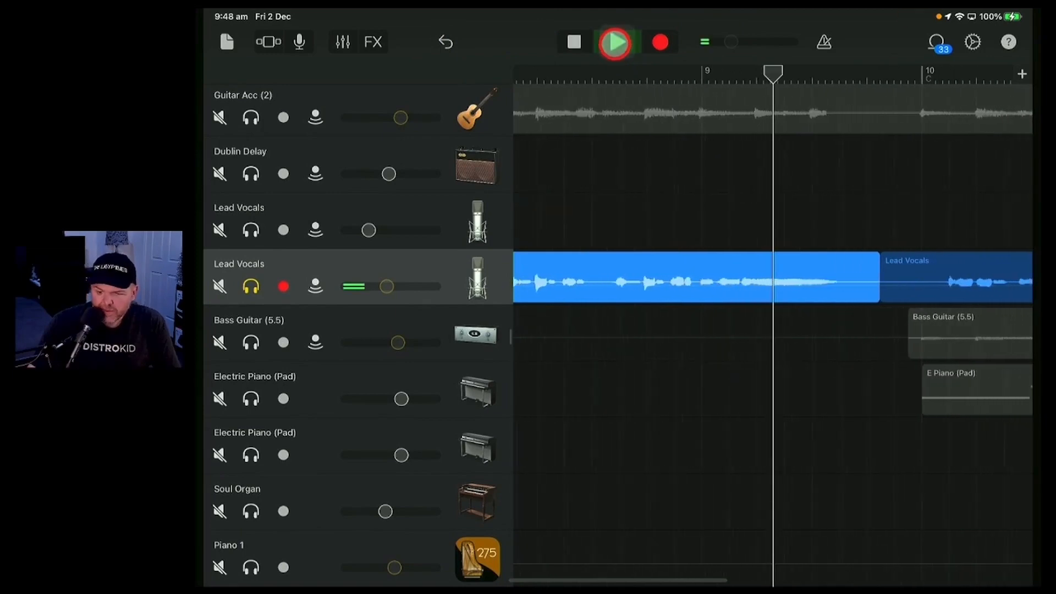
pyautogui.click(614, 42)
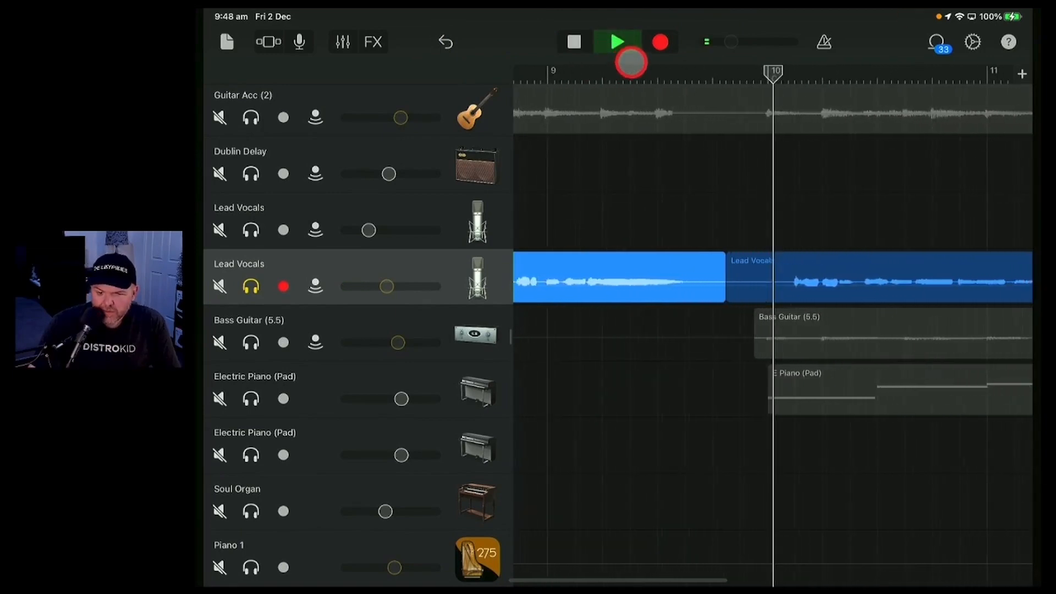
pyautogui.click(575, 42)
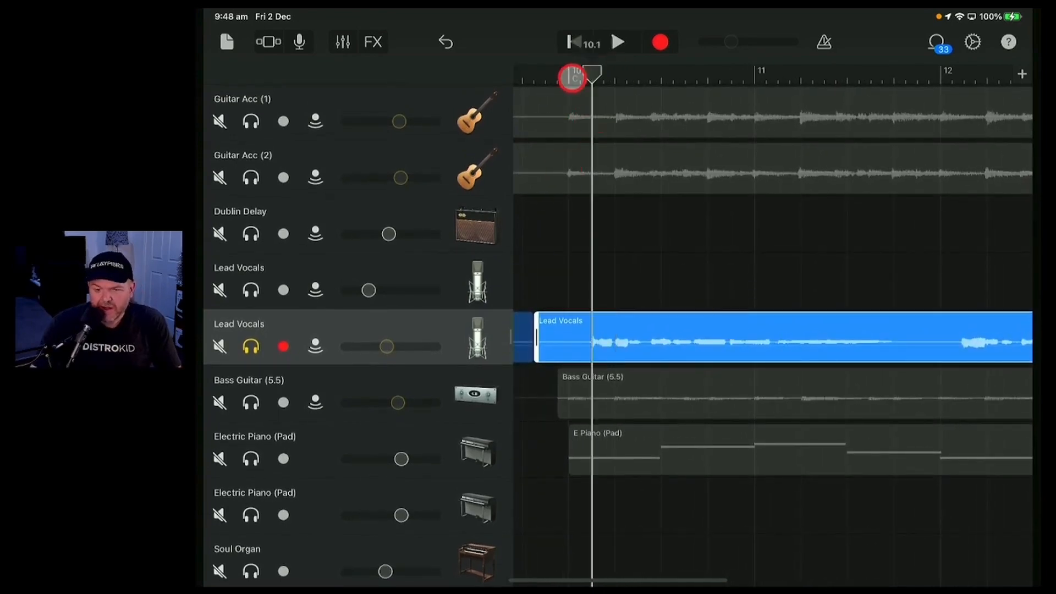
# Audition from bar 10, stop where the silence begins and mark bar 11, beat 4 as the cut point.
pyautogui.click(617, 42)
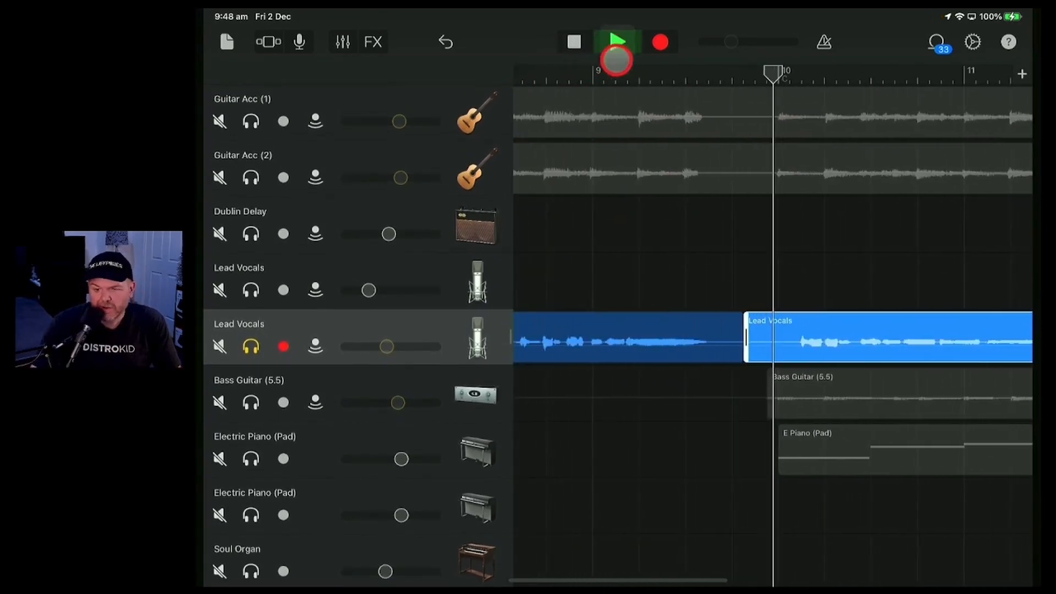
pyautogui.click(616, 42)
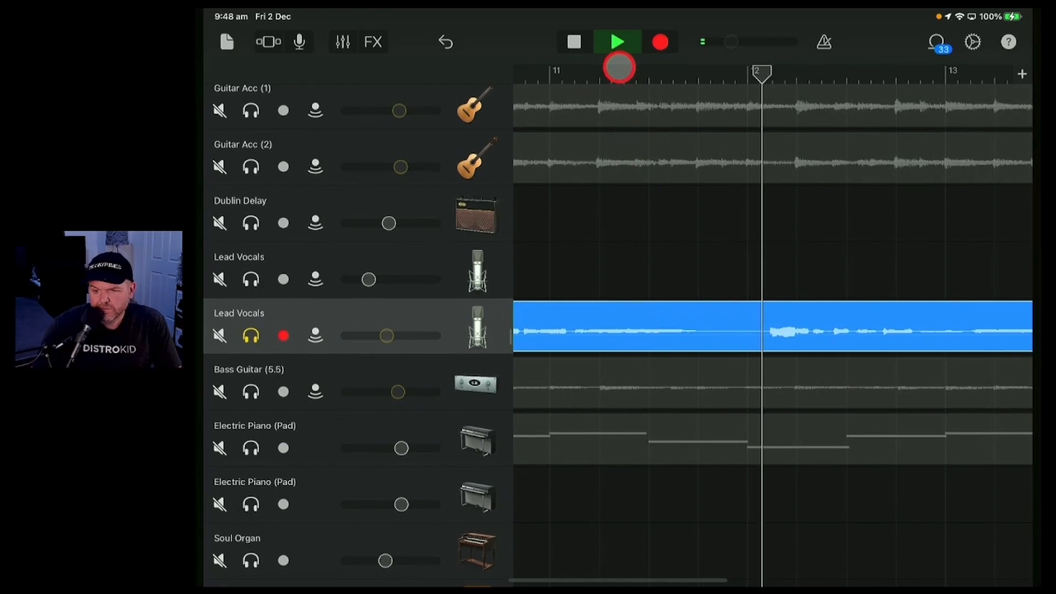
pyautogui.click(574, 42)
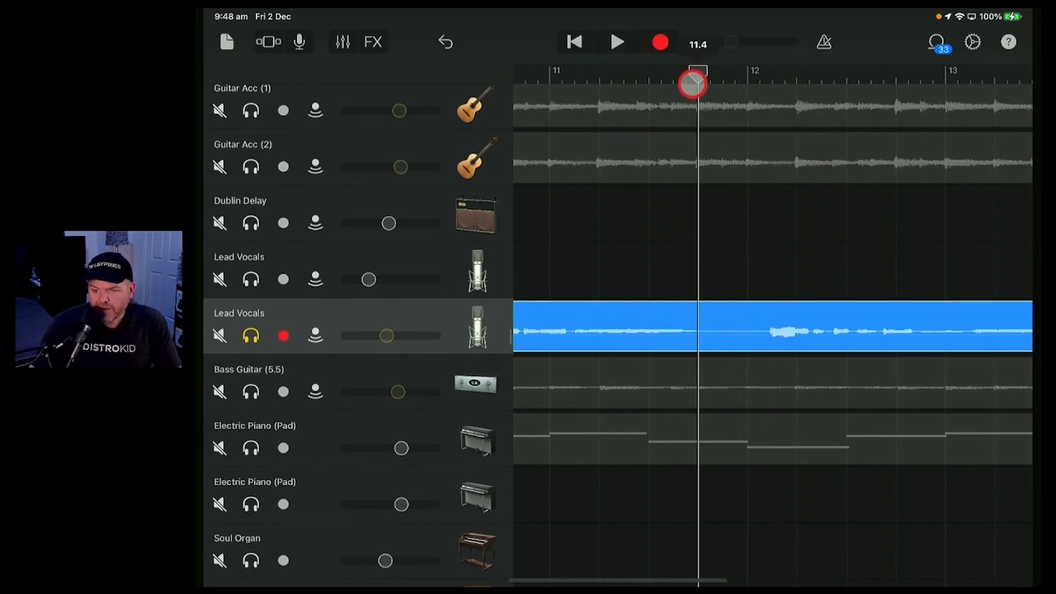
pyautogui.click(705, 328)
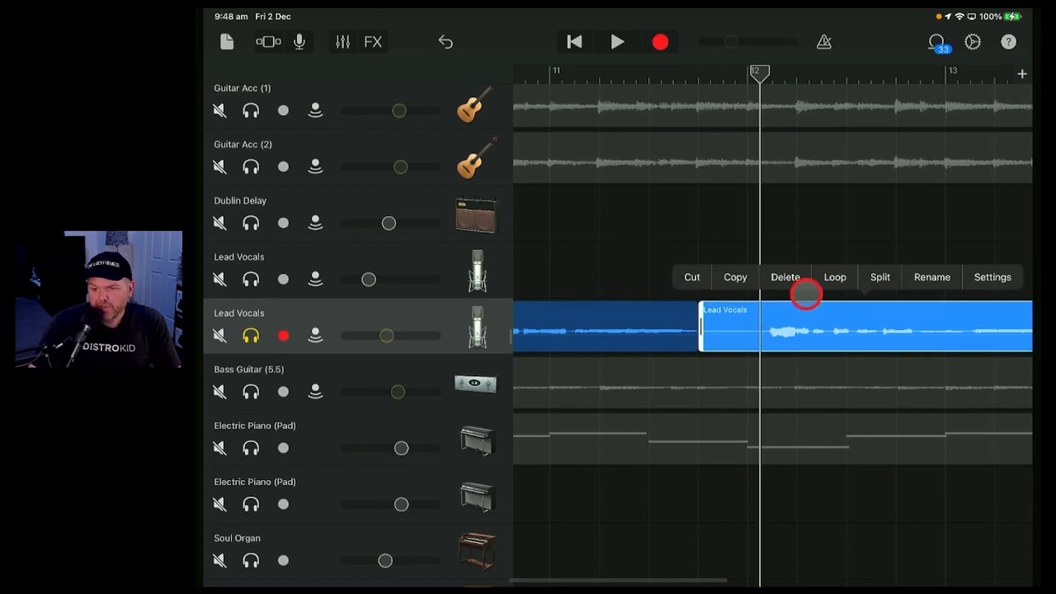
# Delete the silent vocal piece before bar 12 and move the playhead back before bar 11.
pyautogui.click(880, 277)
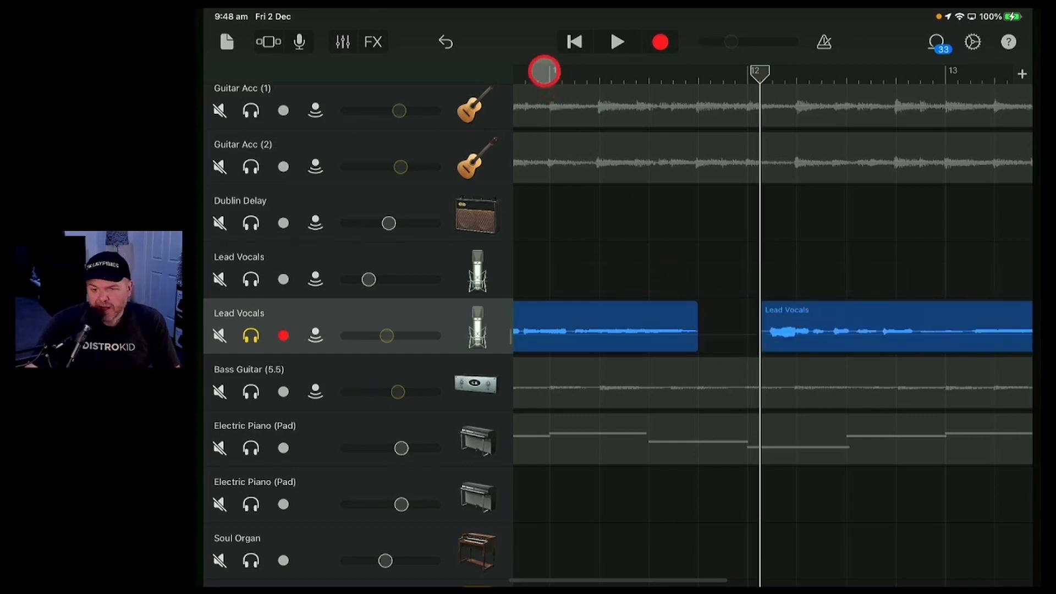
pyautogui.click(616, 42)
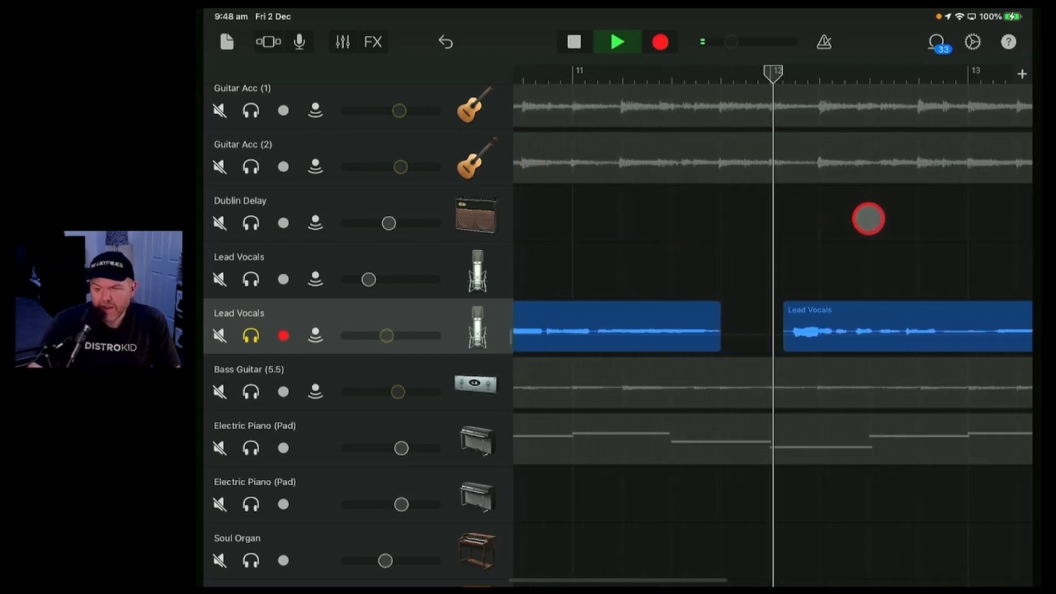
# Play back the section around bar 12 to check the extended region's tail against the next phrase.
pyautogui.click(616, 42)
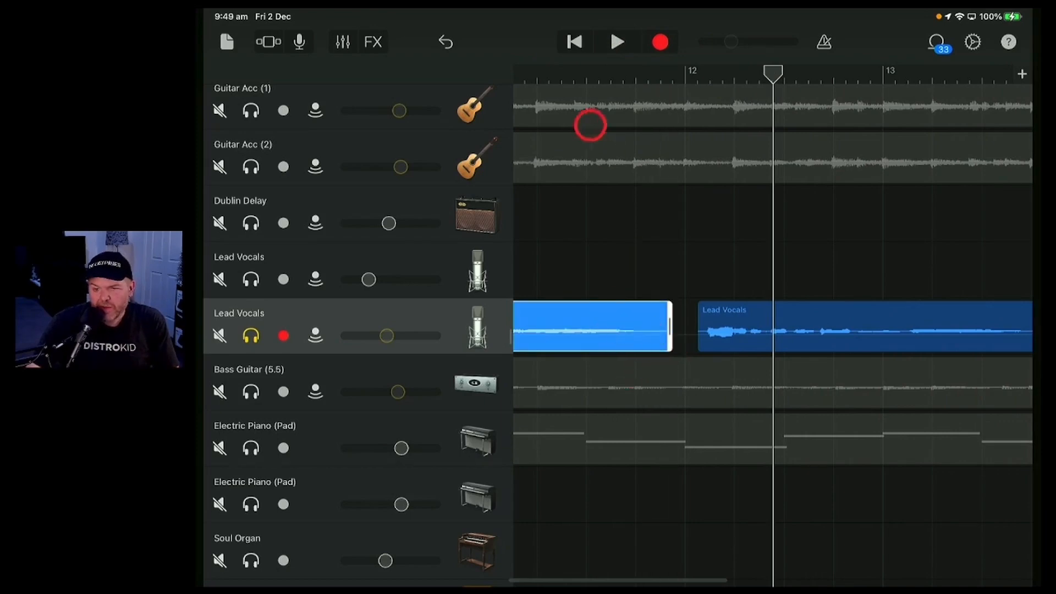
pyautogui.click(617, 40)
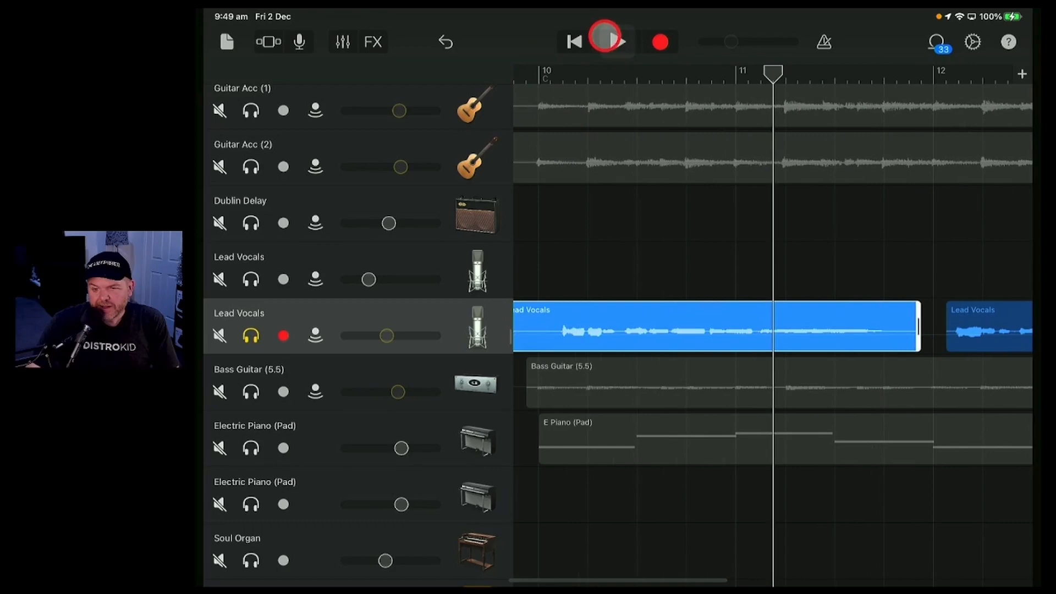
pyautogui.click(603, 41)
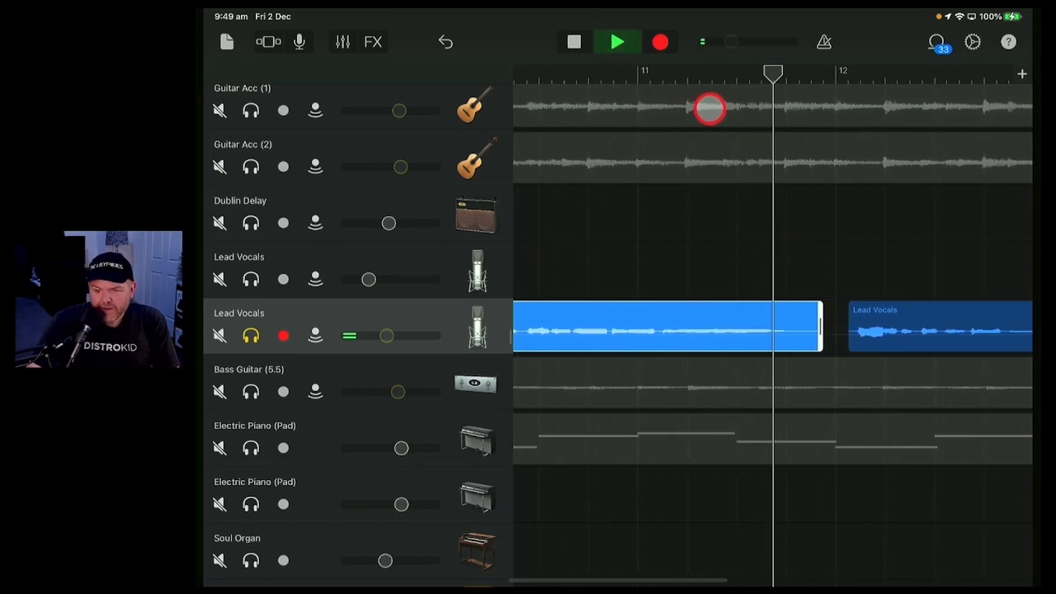
pyautogui.click(616, 42)
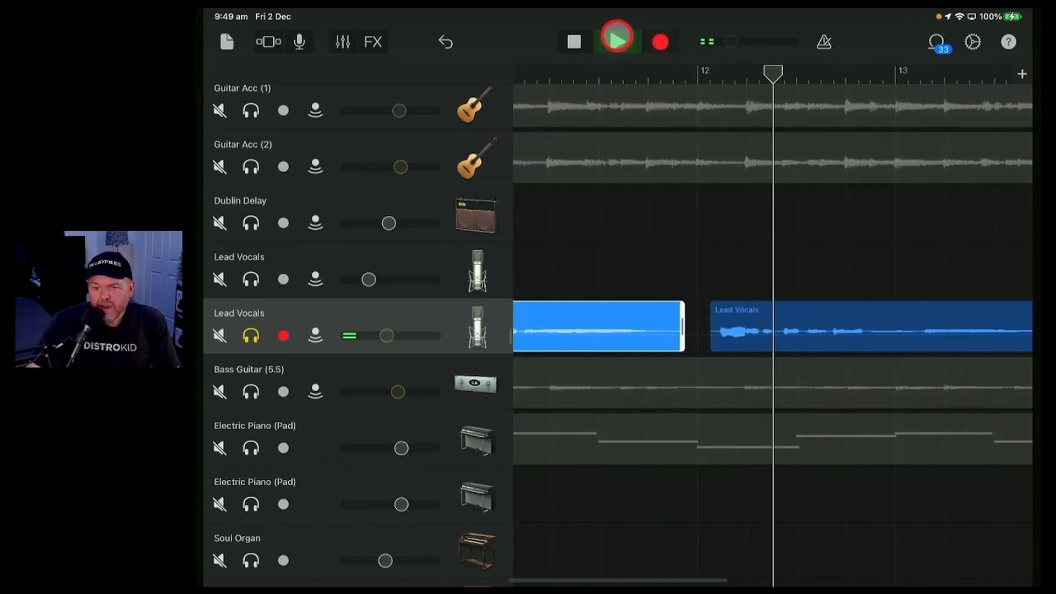